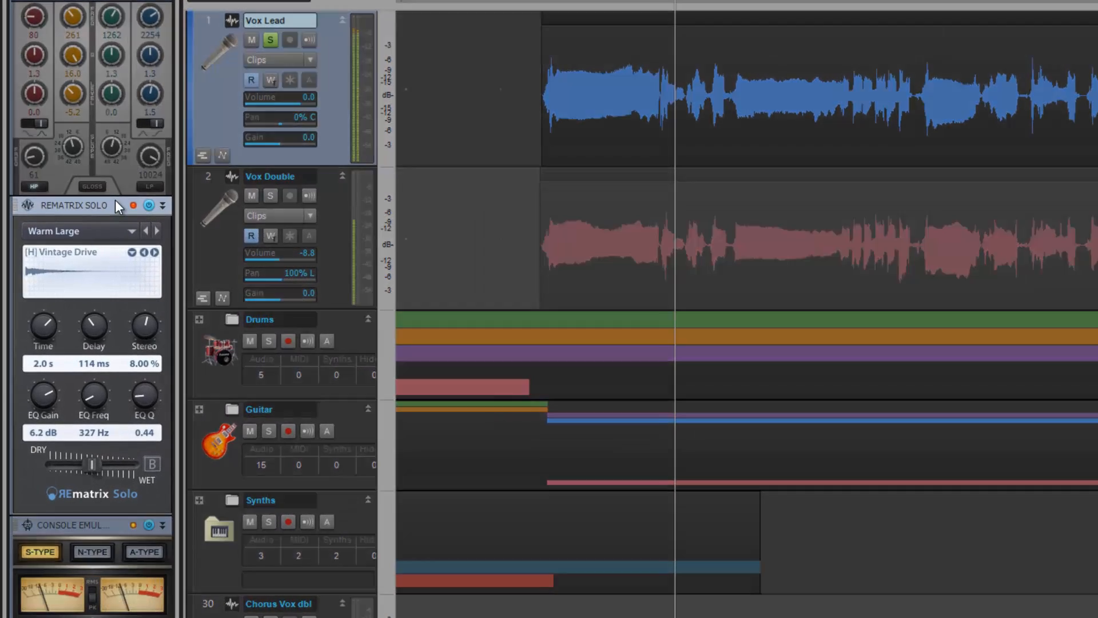
Load the Warm Large preset on the REmatrix Solo reverb, giving a 2.2 s time.
click(77, 230)
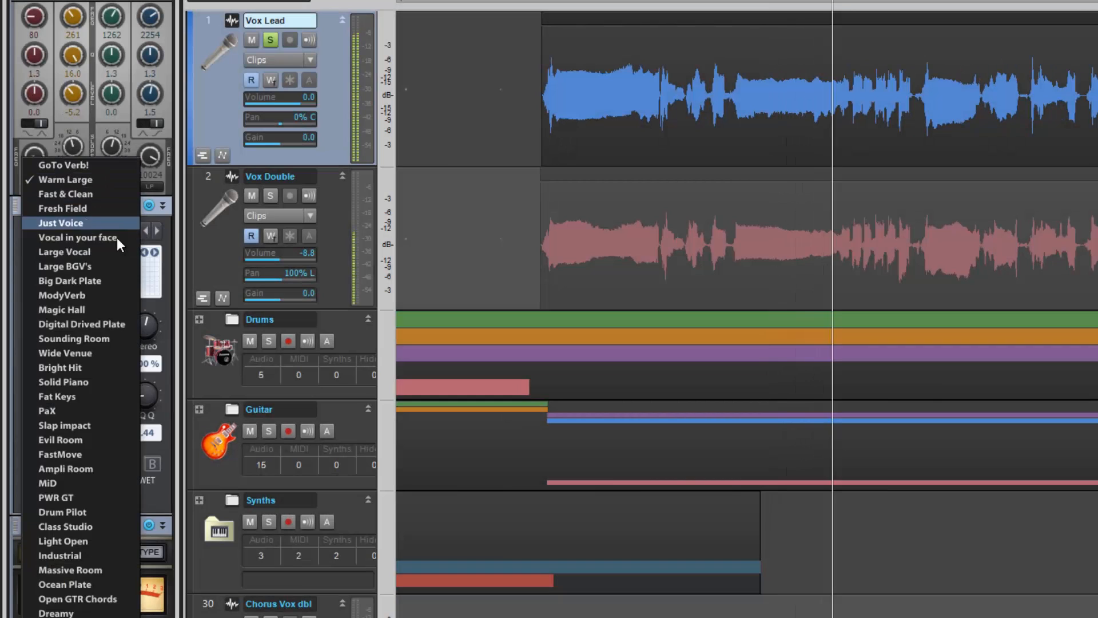
mouse_move(92, 323)
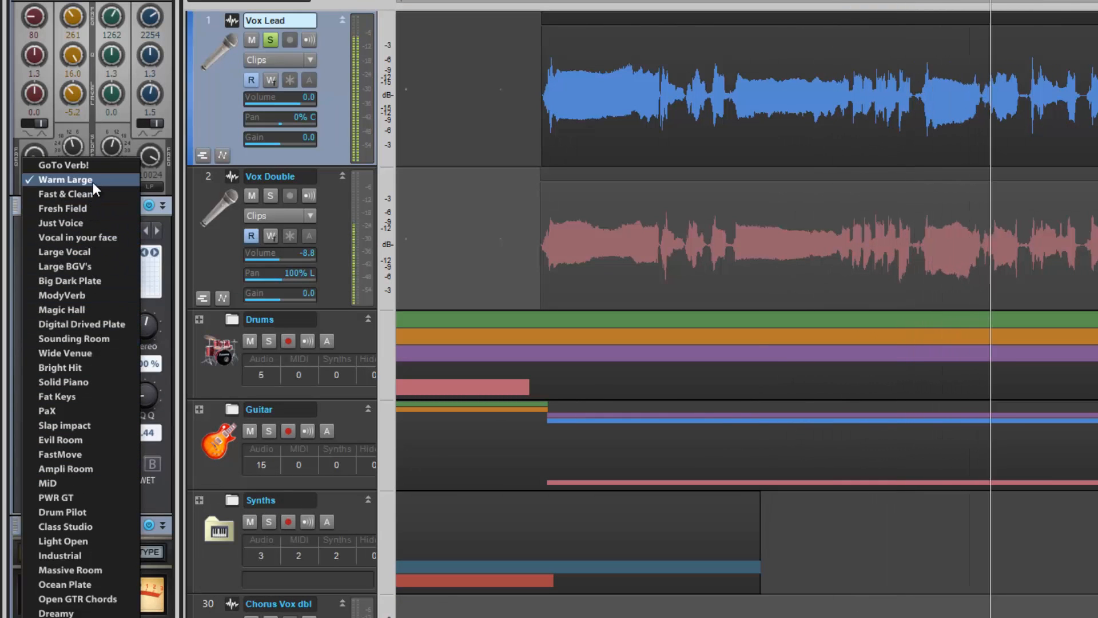
click(66, 180)
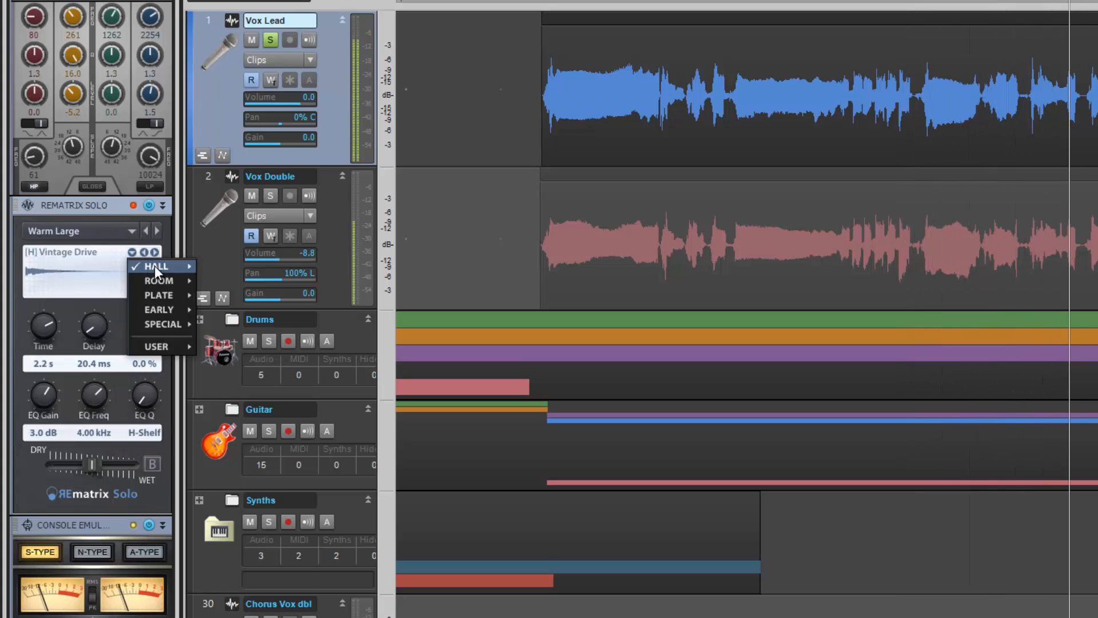
mouse_move(159, 296)
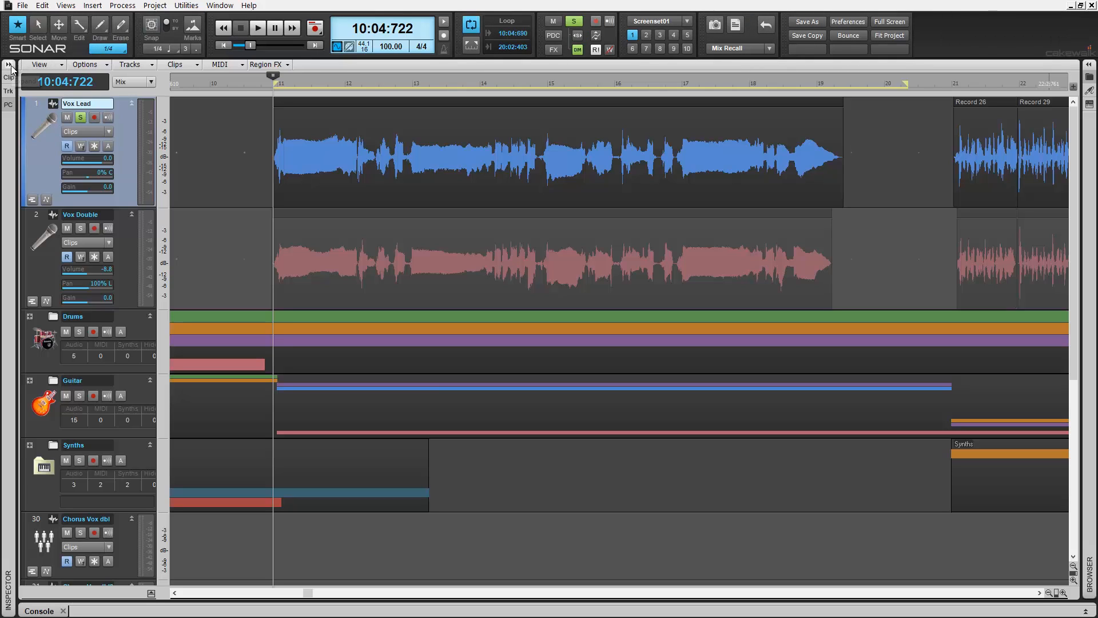
Expand the Inspector to reveal Vox Lead's ProChannel preset header and modules.
click(9, 65)
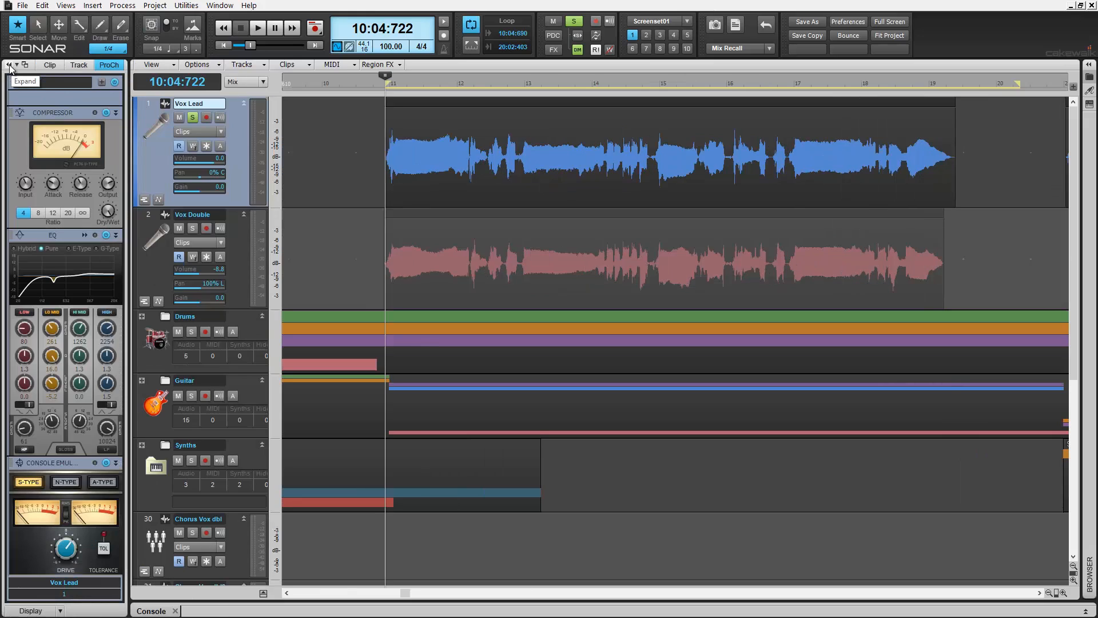
click(9, 64)
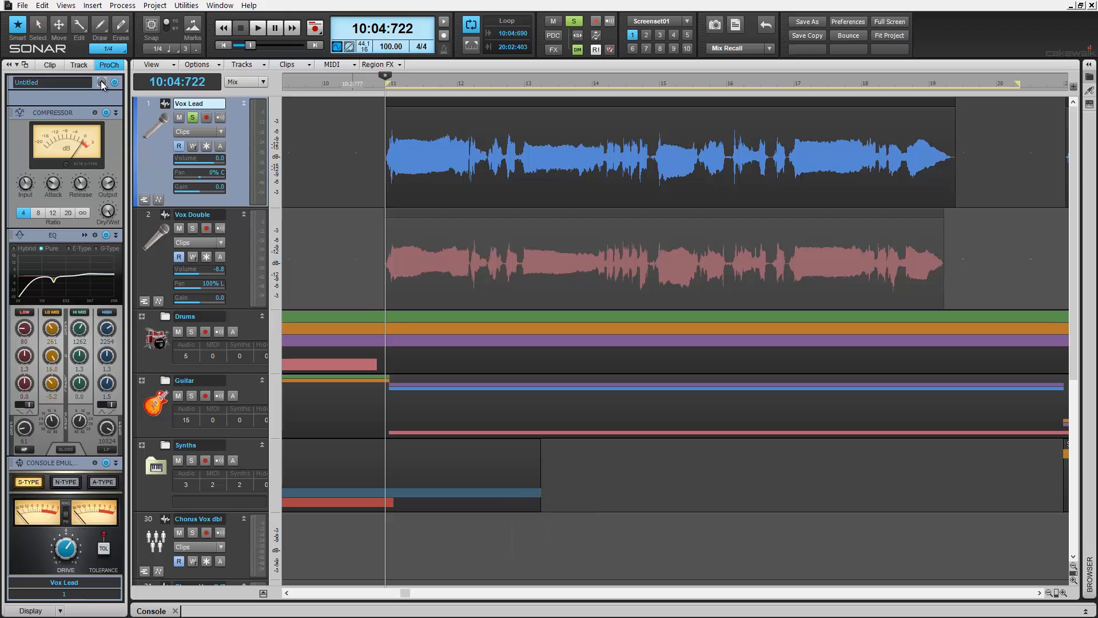
Insert a REmatrix Solo module after the console emulator, showing GoTo Verb! preset.
click(101, 82)
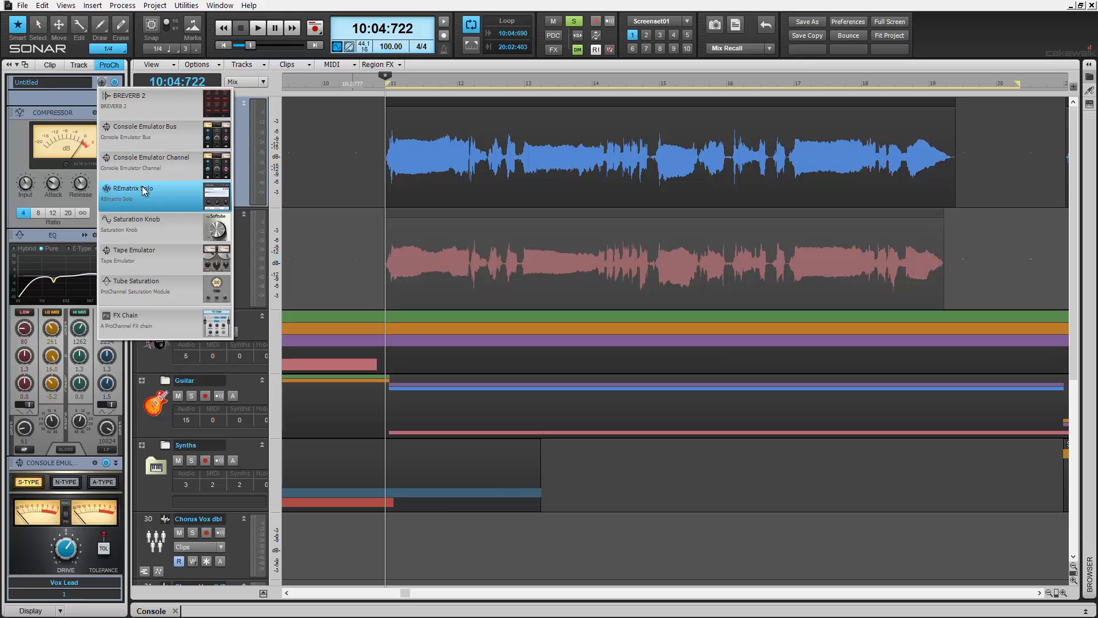
click(129, 188)
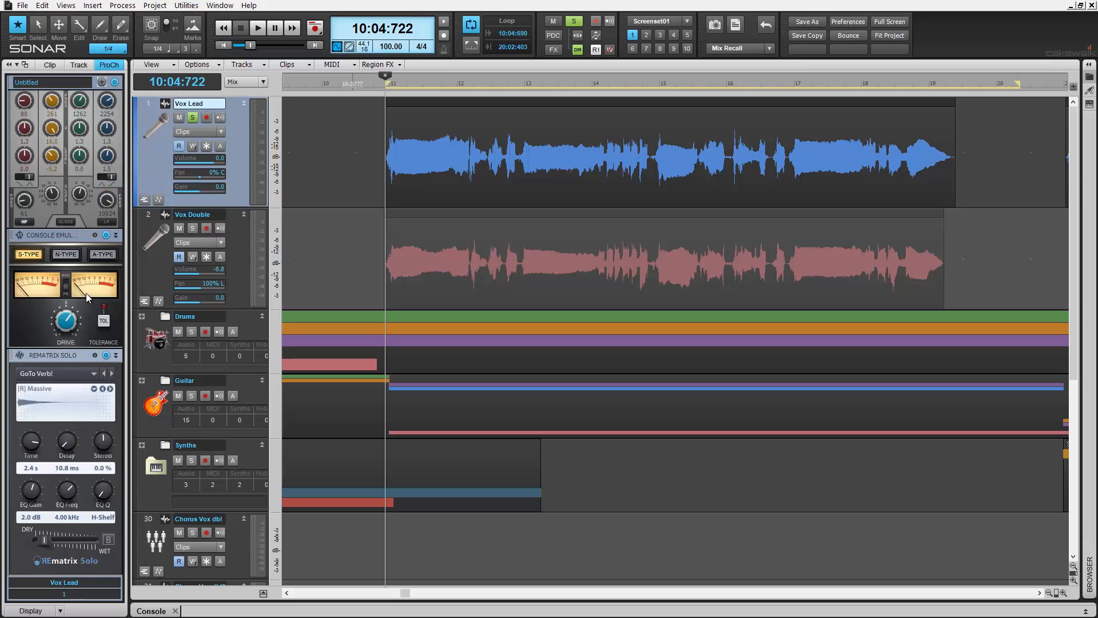
mouse_move(75, 358)
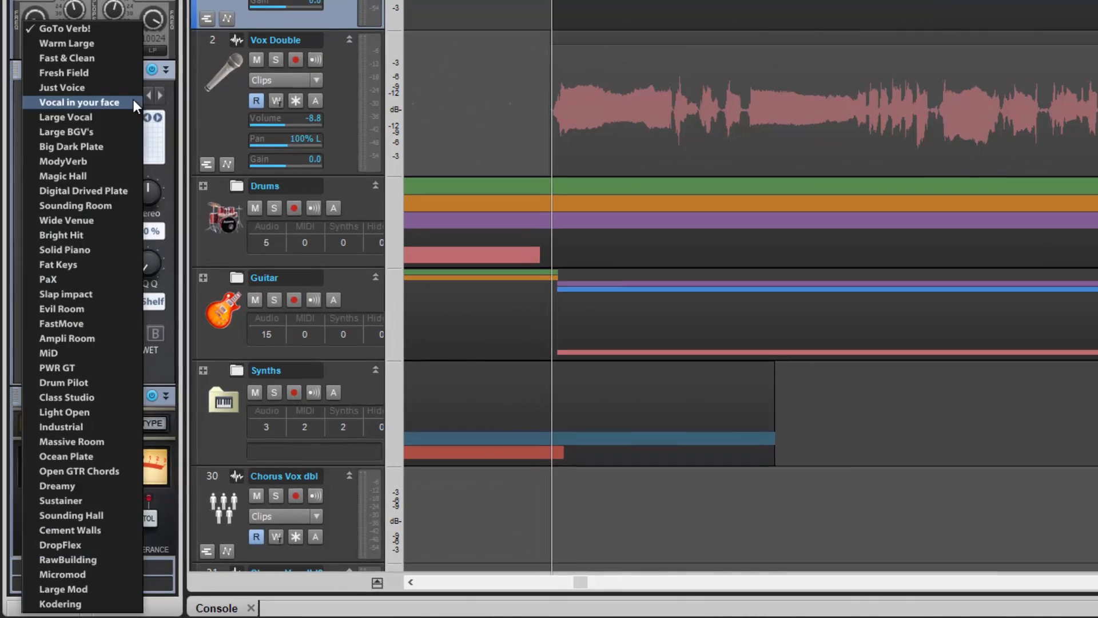
mouse_move(63, 87)
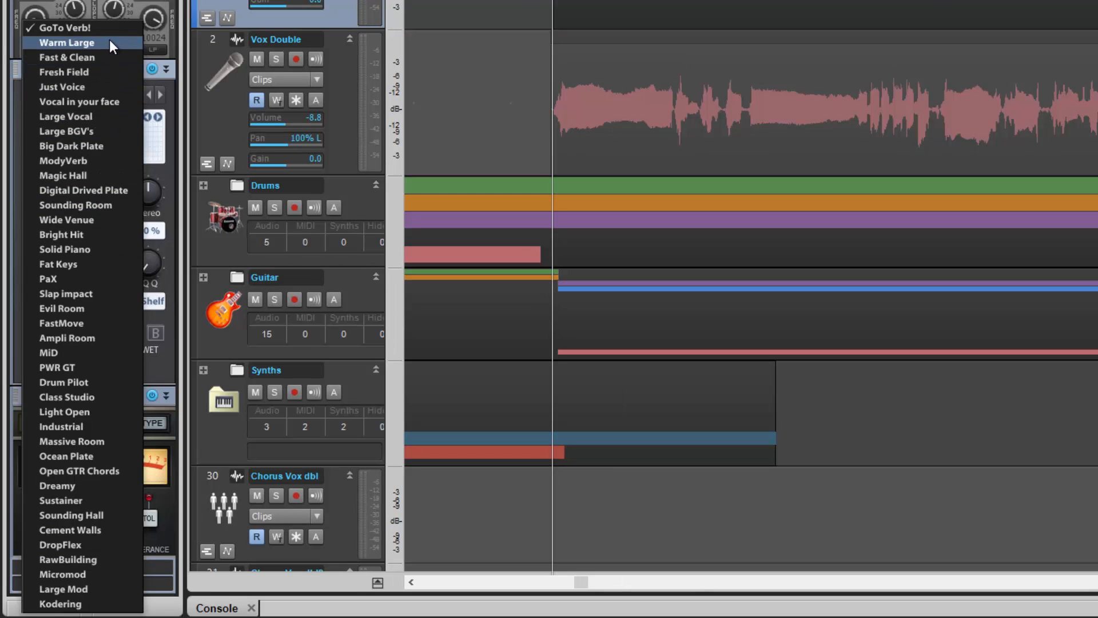
Load Warm Large with Vintage Drive impulse, then bring up the reverb type menu.
click(67, 42)
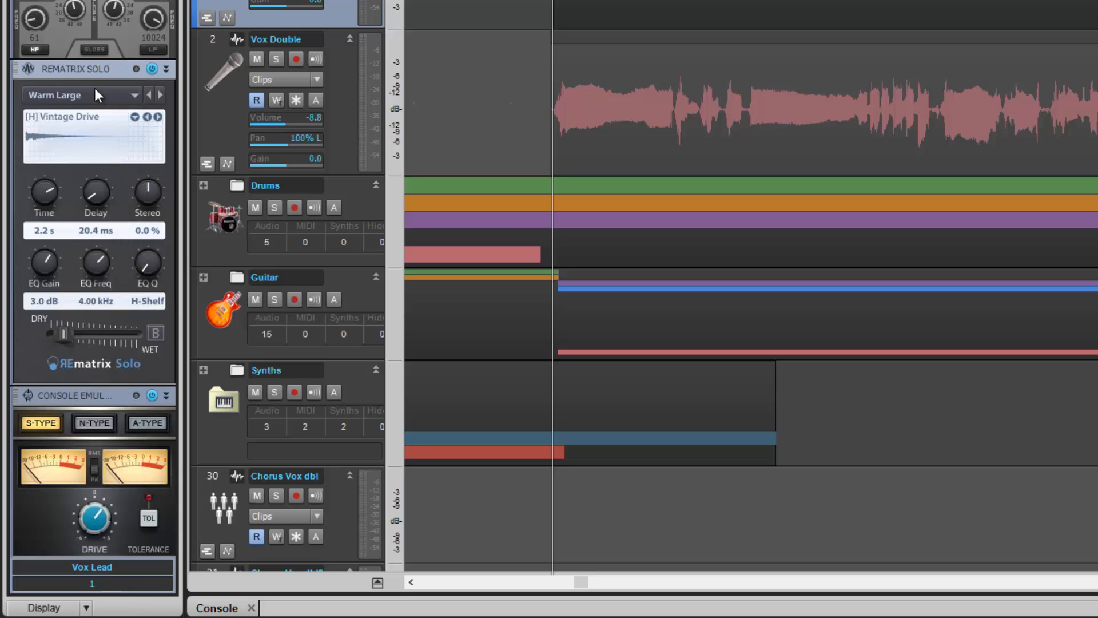
mouse_move(104, 129)
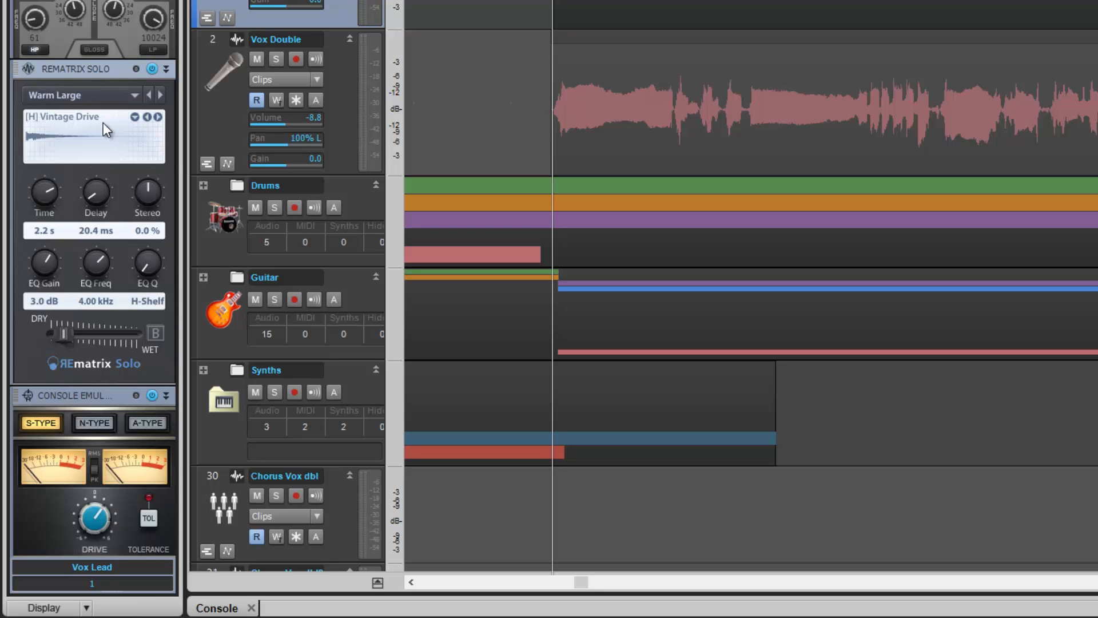
click(145, 116)
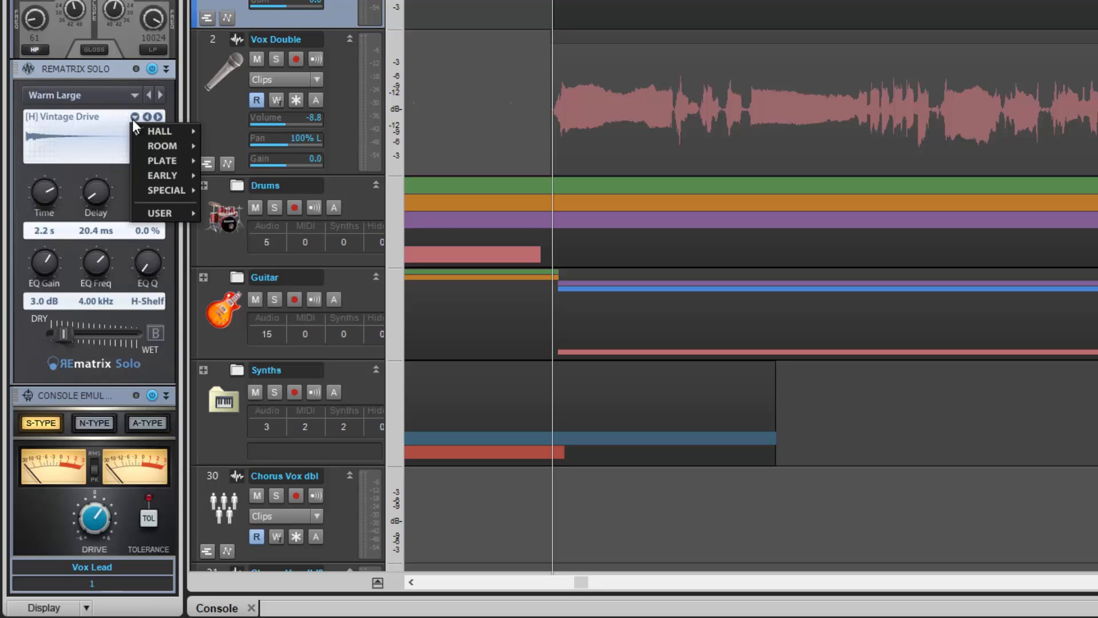
mouse_move(160, 130)
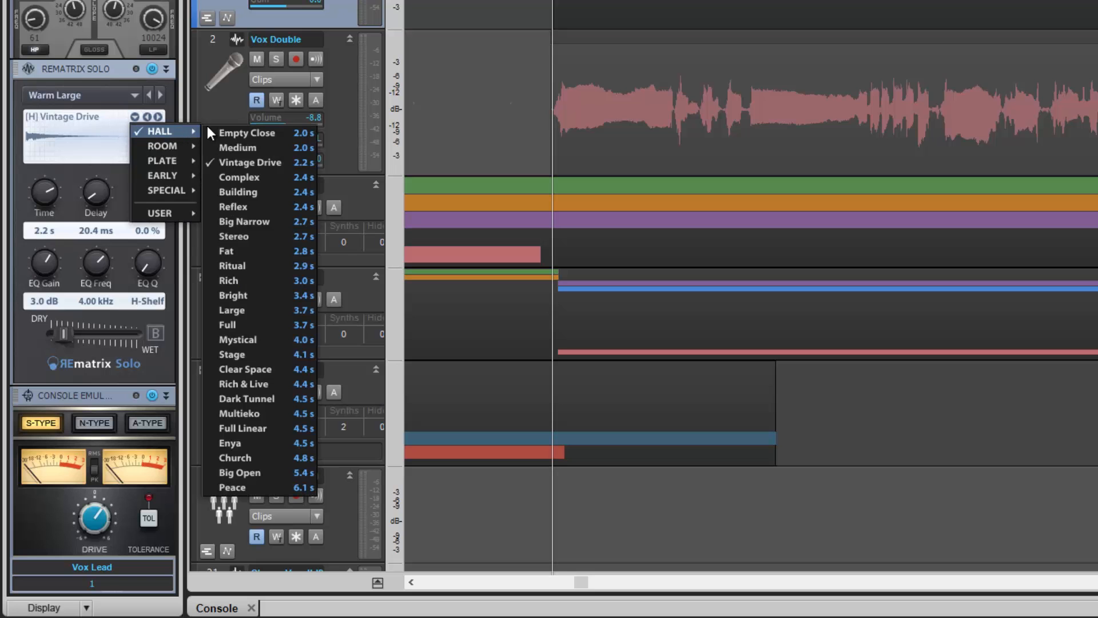
mouse_move(251, 161)
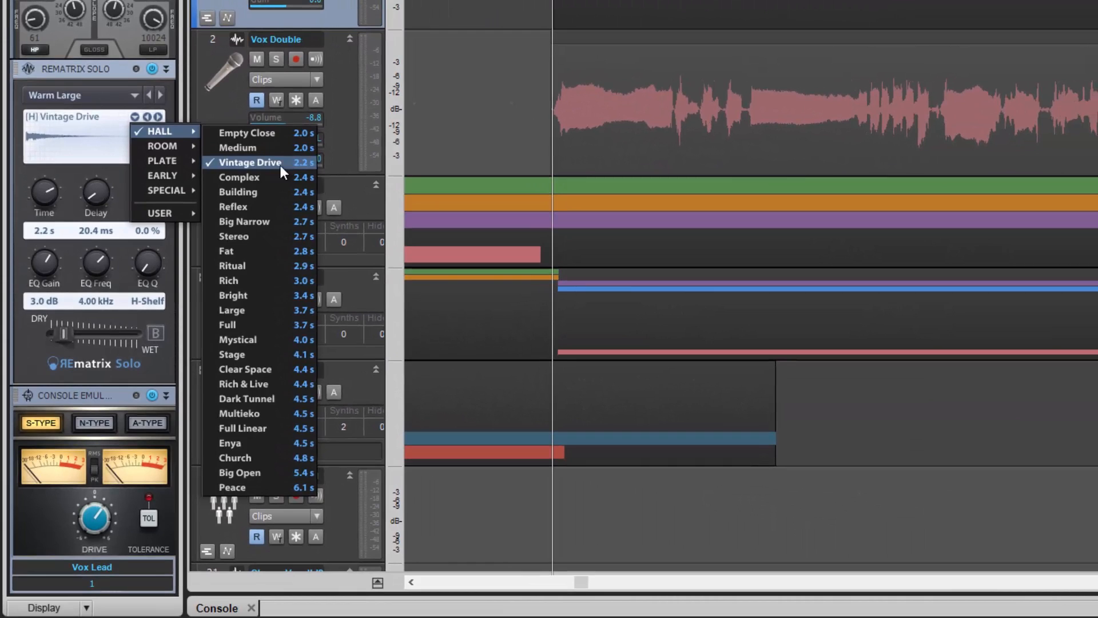
click(239, 177)
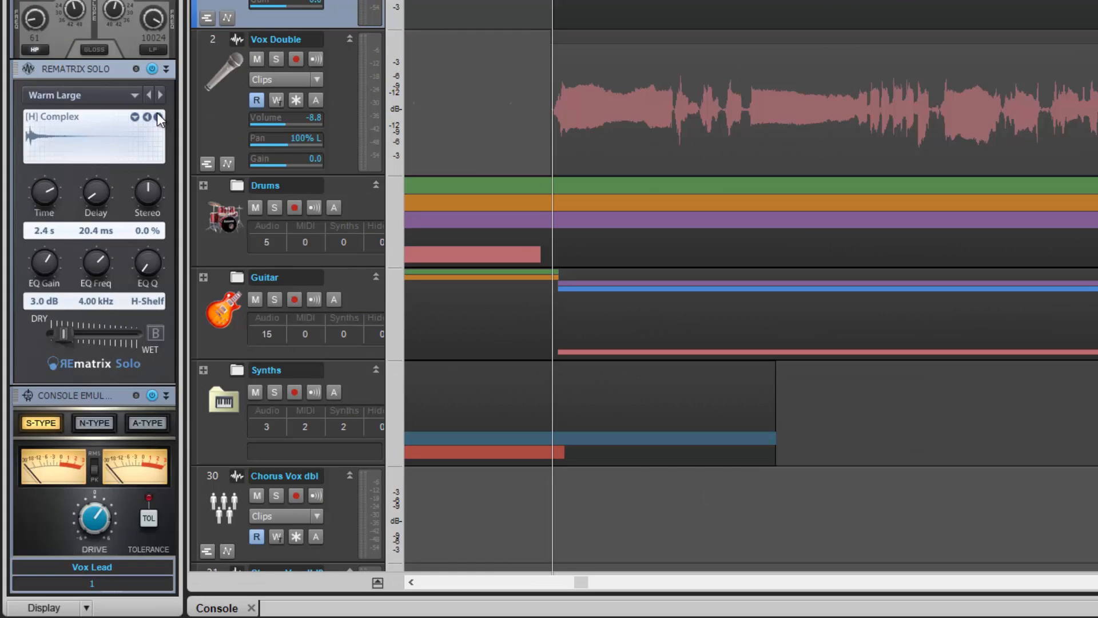
click(158, 117)
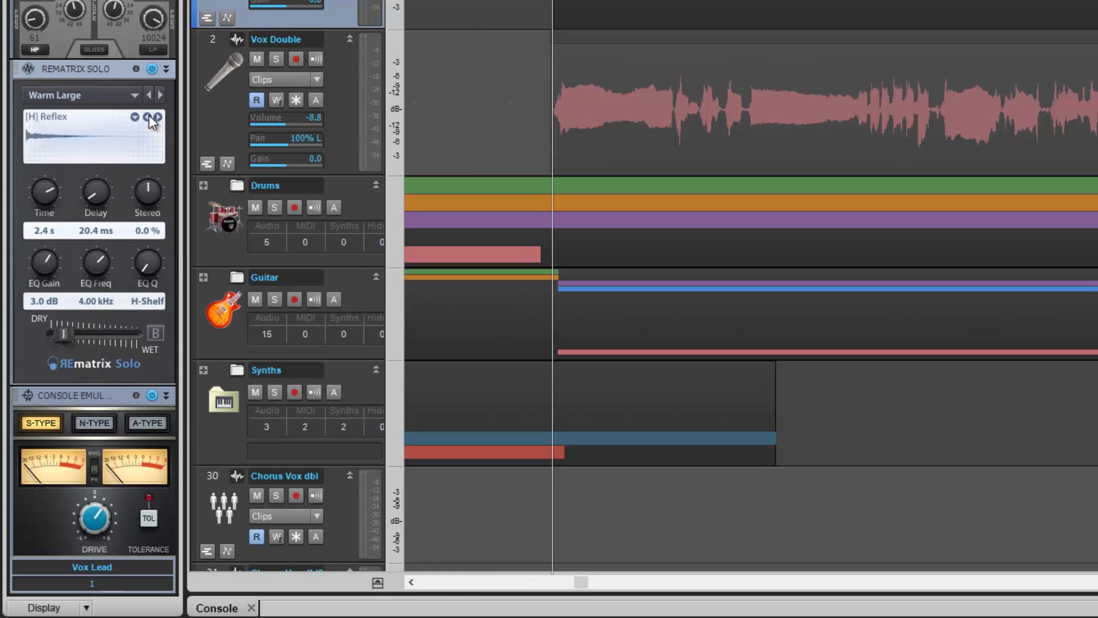
click(157, 117)
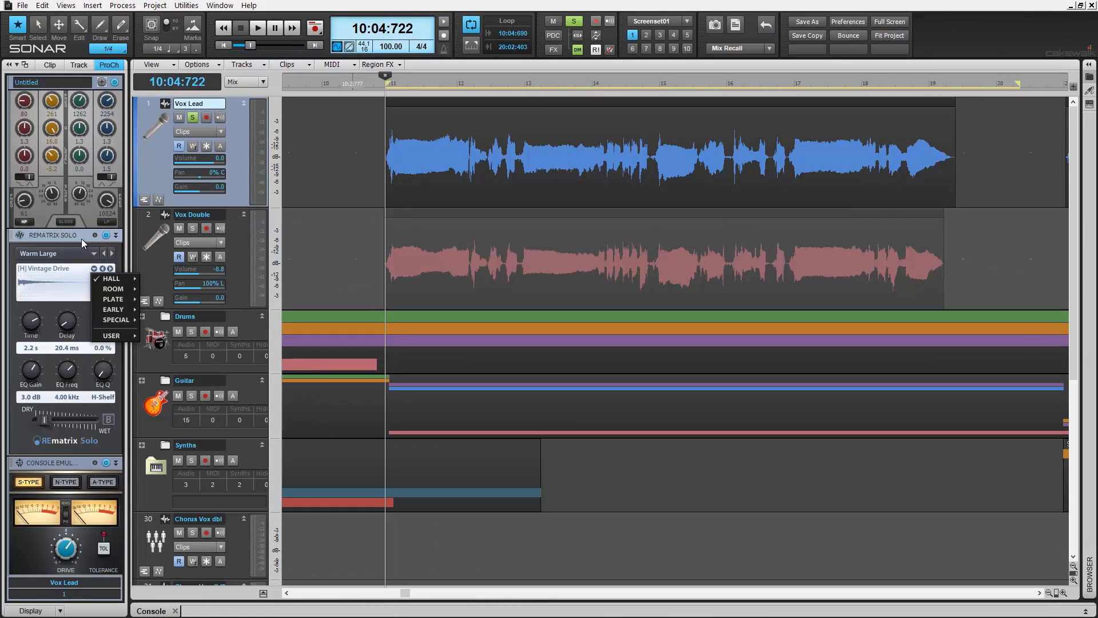
Keep Warm Large with Vintage Drive at 2.2 s and dismiss the reverb types menu.
click(258, 27)
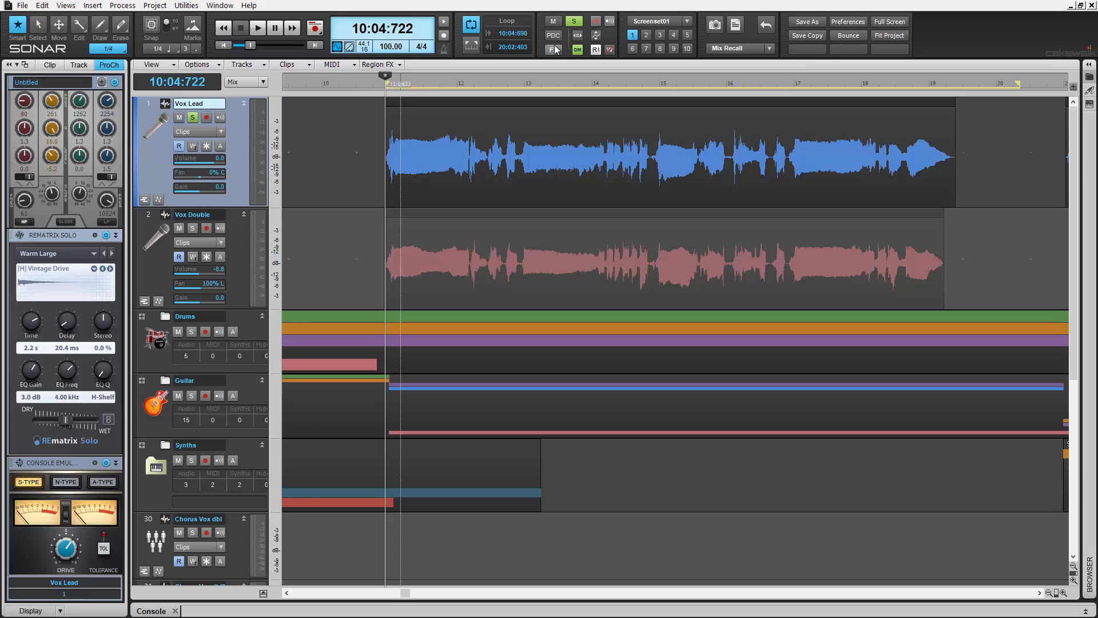
click(554, 33)
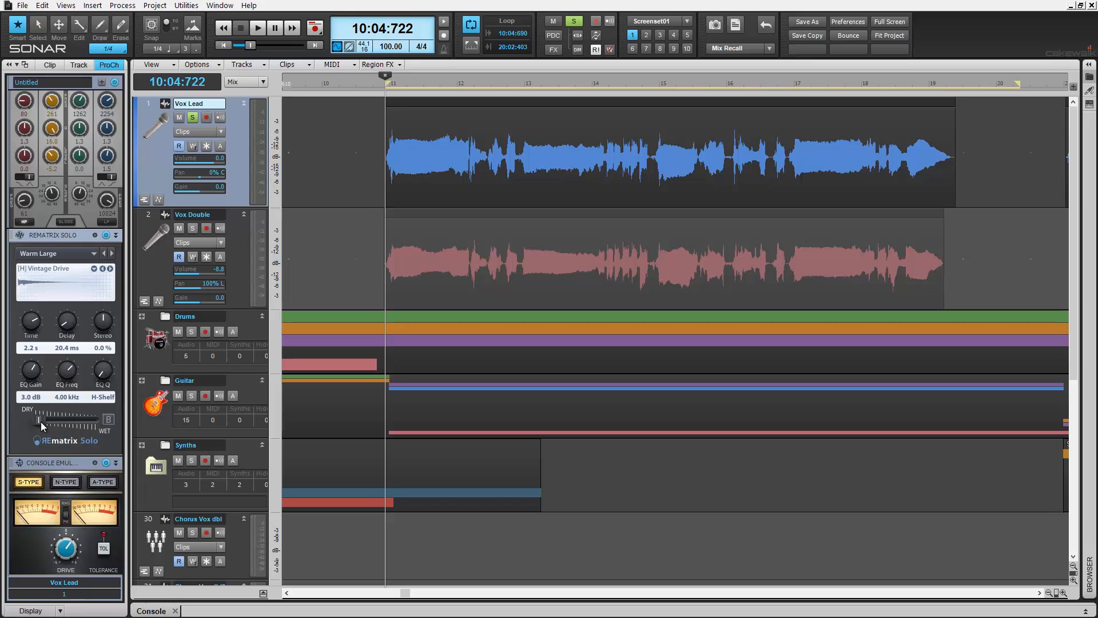
Audition the vocal moving the Dry/Wet mix from fully dry to fully wet.
click(258, 27)
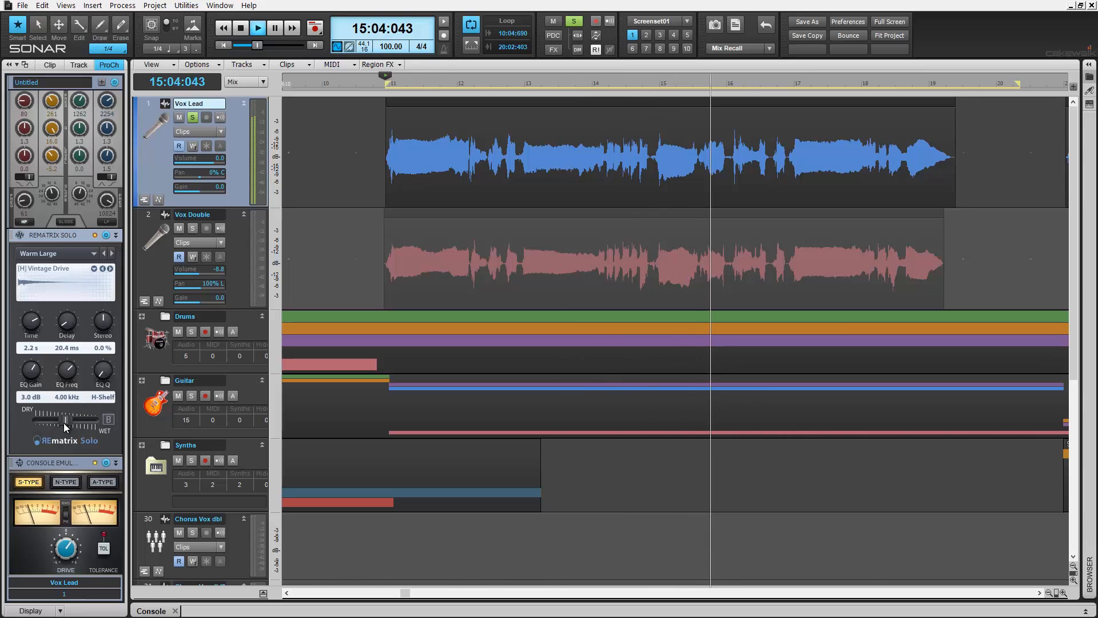
click(241, 26)
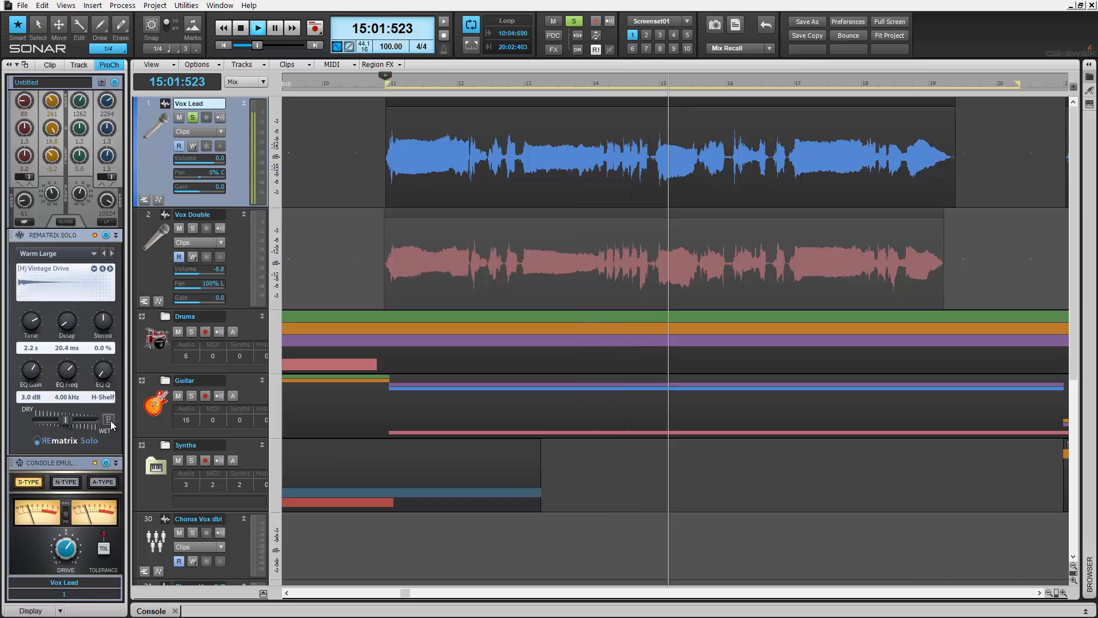
click(241, 27)
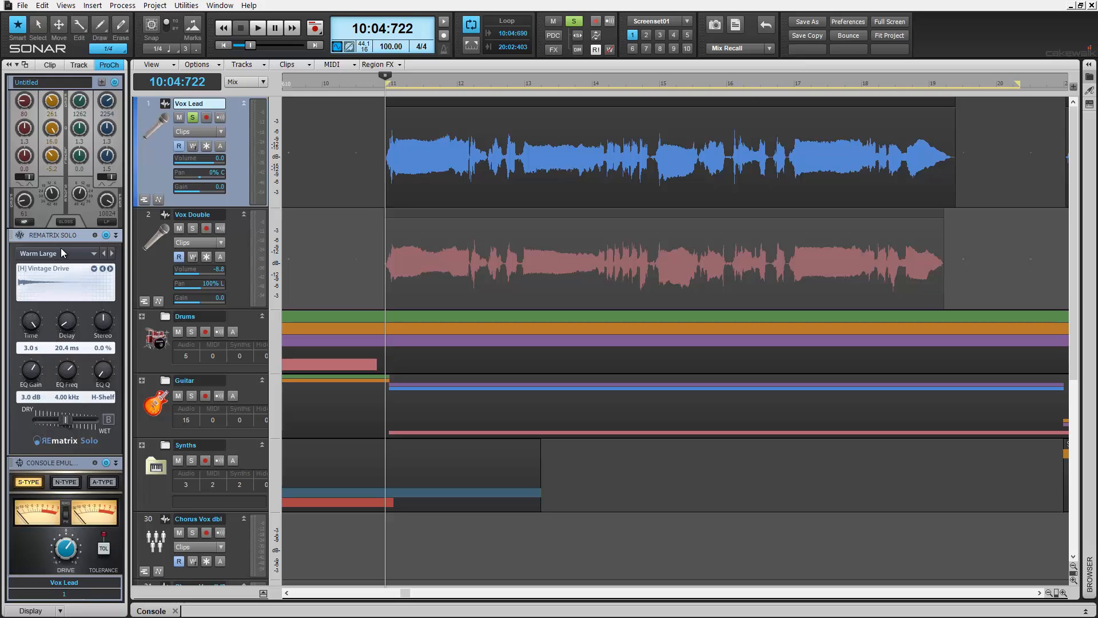
Turn the reverb Time knob to 3.0 s and stop playback after listening.
drag(29, 321, 36, 343)
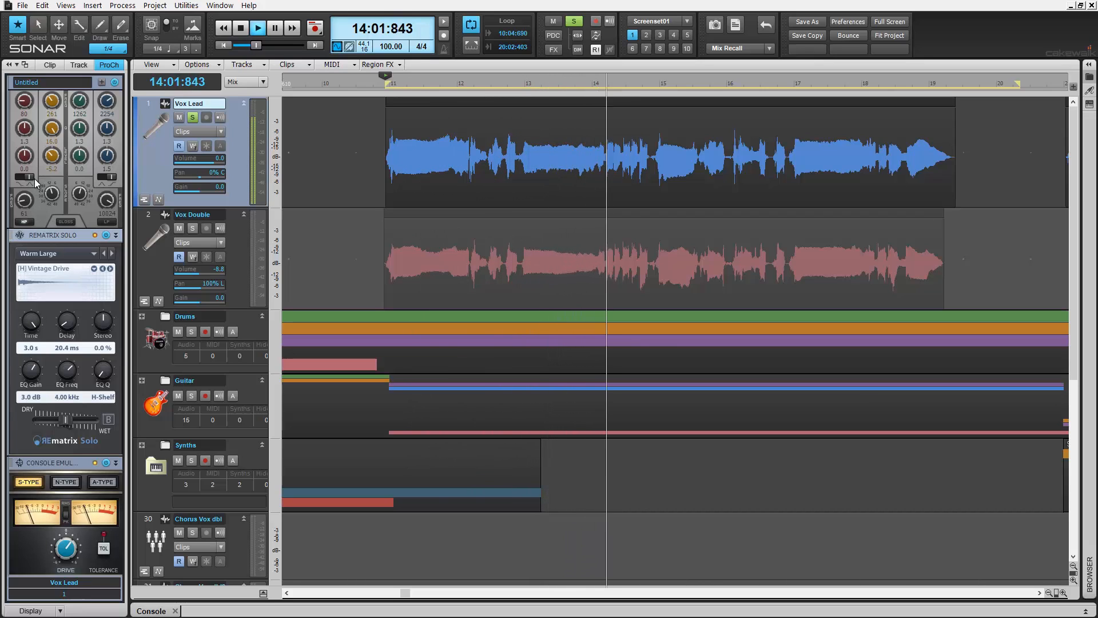
click(242, 27)
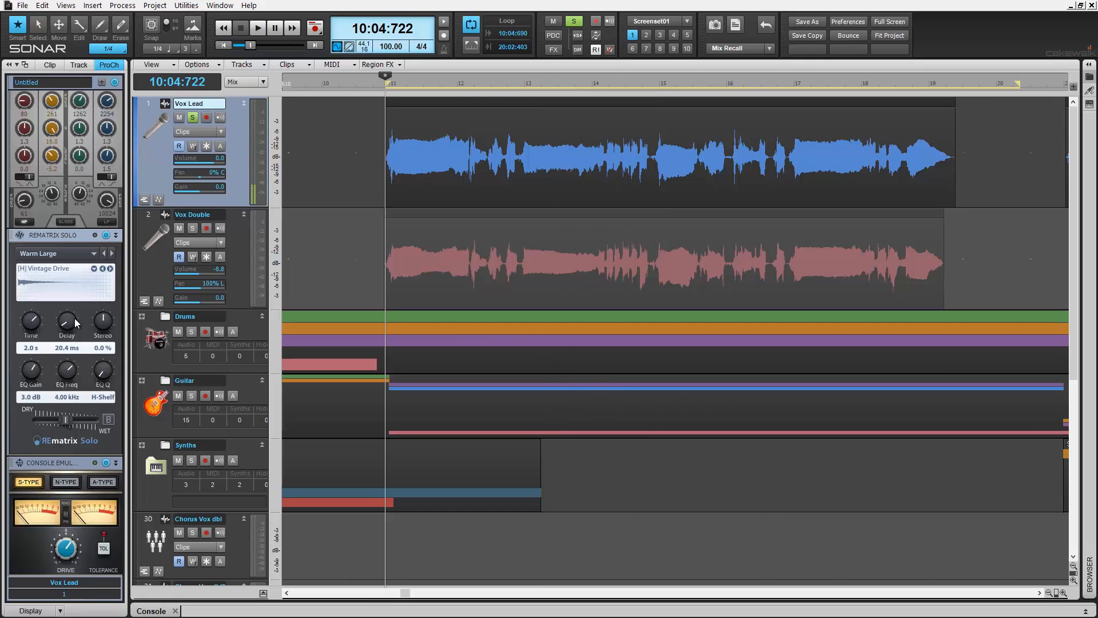
Set pre-delay to 114 ms and stereo width to 8%, then stop playback.
drag(66, 319, 67, 301)
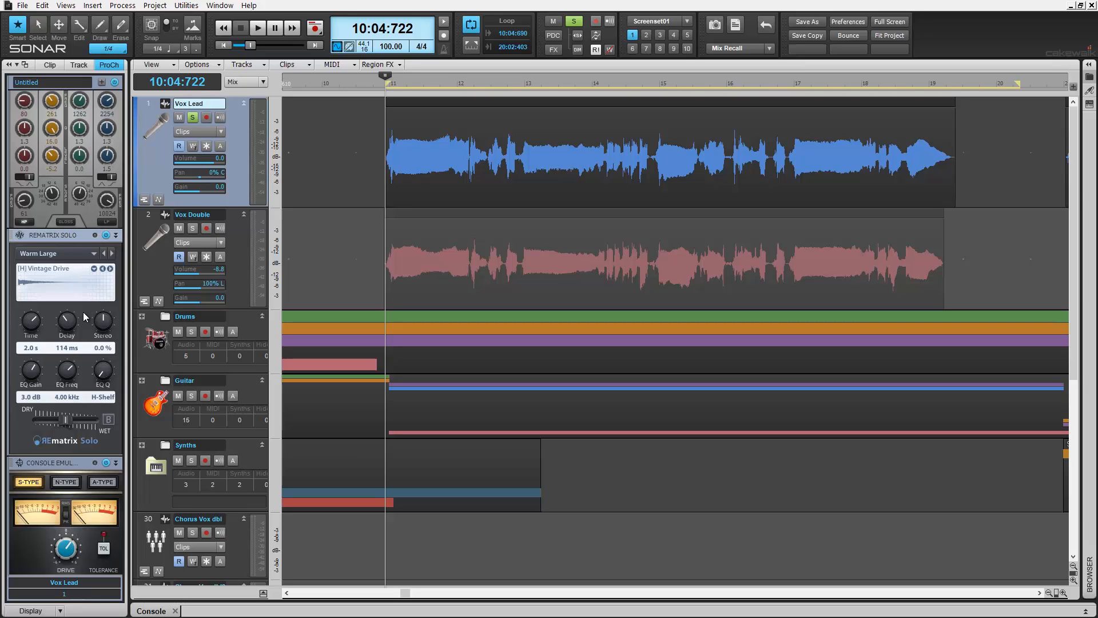
drag(101, 320, 89, 412)
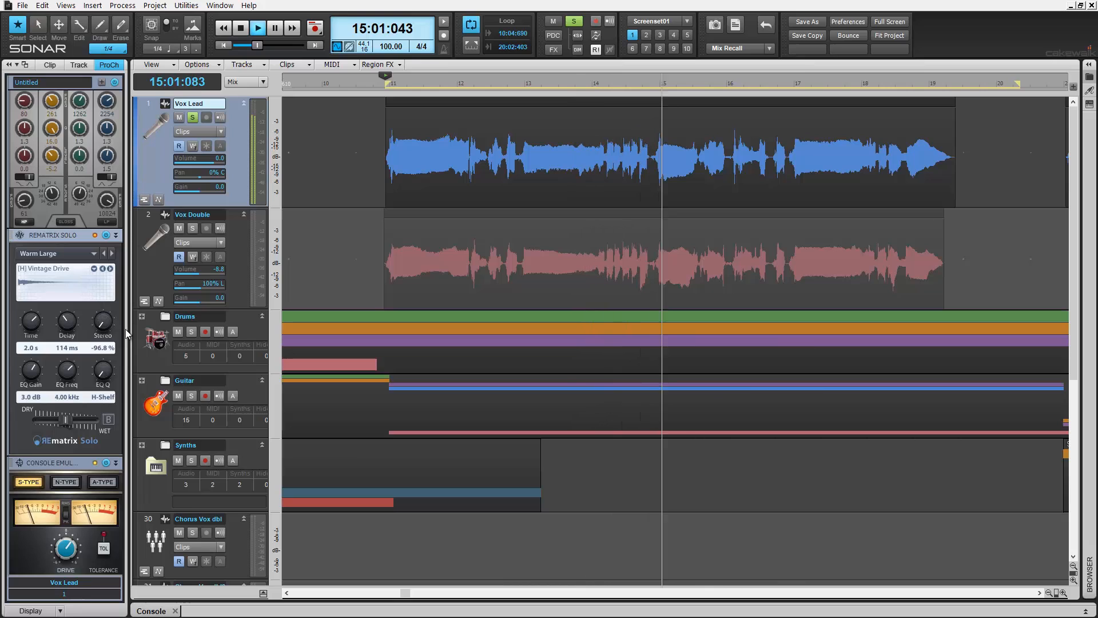
drag(102, 320, 102, 294)
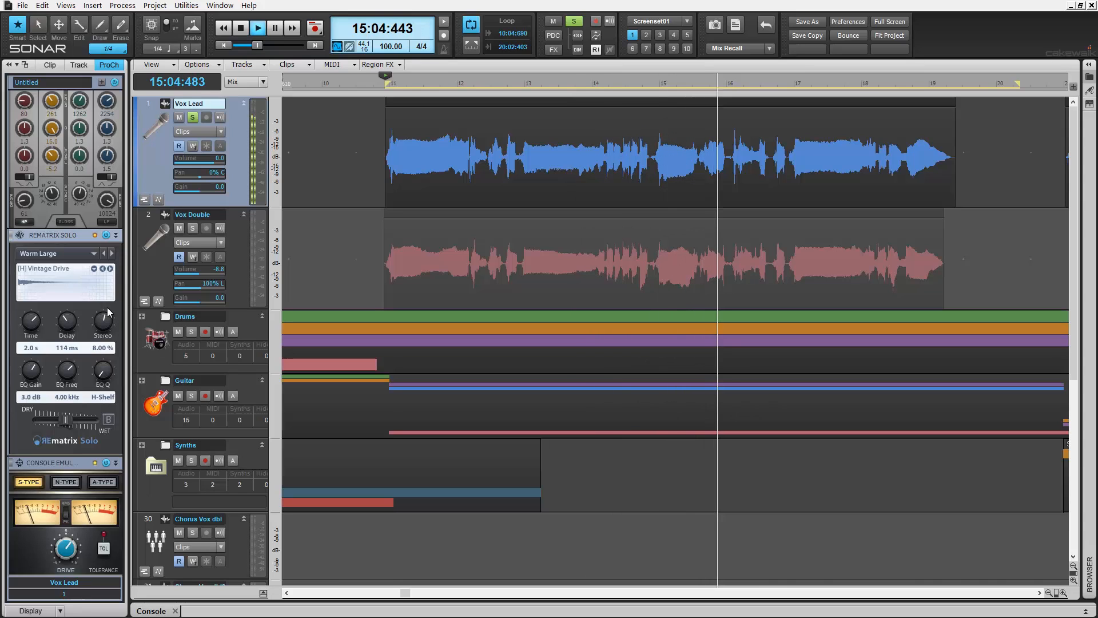
click(241, 27)
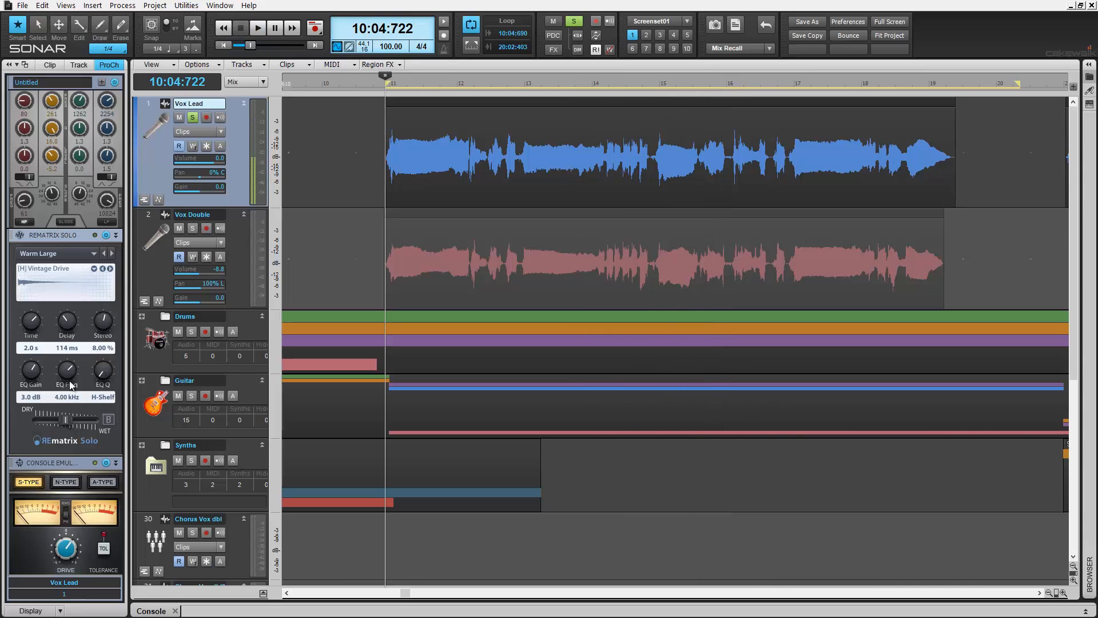
Set the reverb EQ to 6.2 dB gain at 6.83 kHz and start playback.
drag(30, 369, 30, 364)
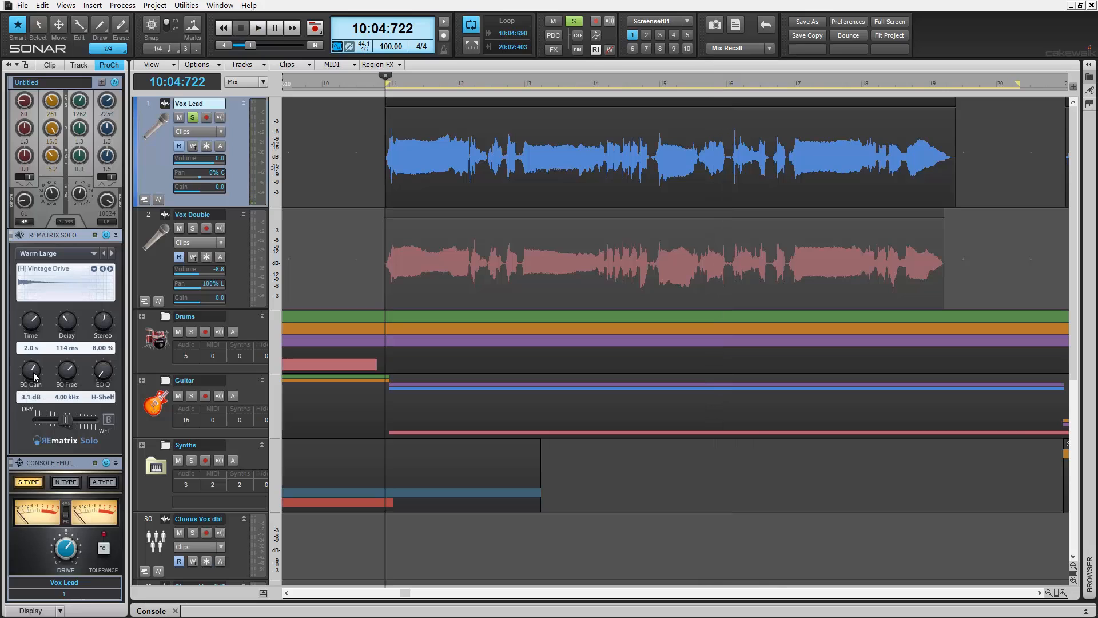
drag(31, 367, 20, 419)
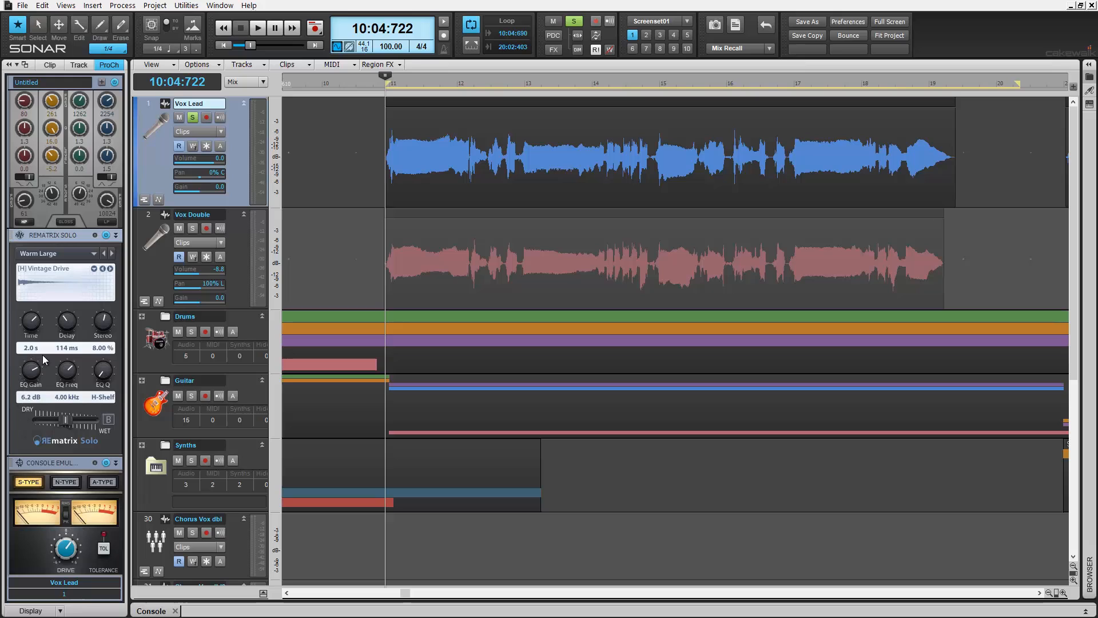
drag(67, 369, 66, 392)
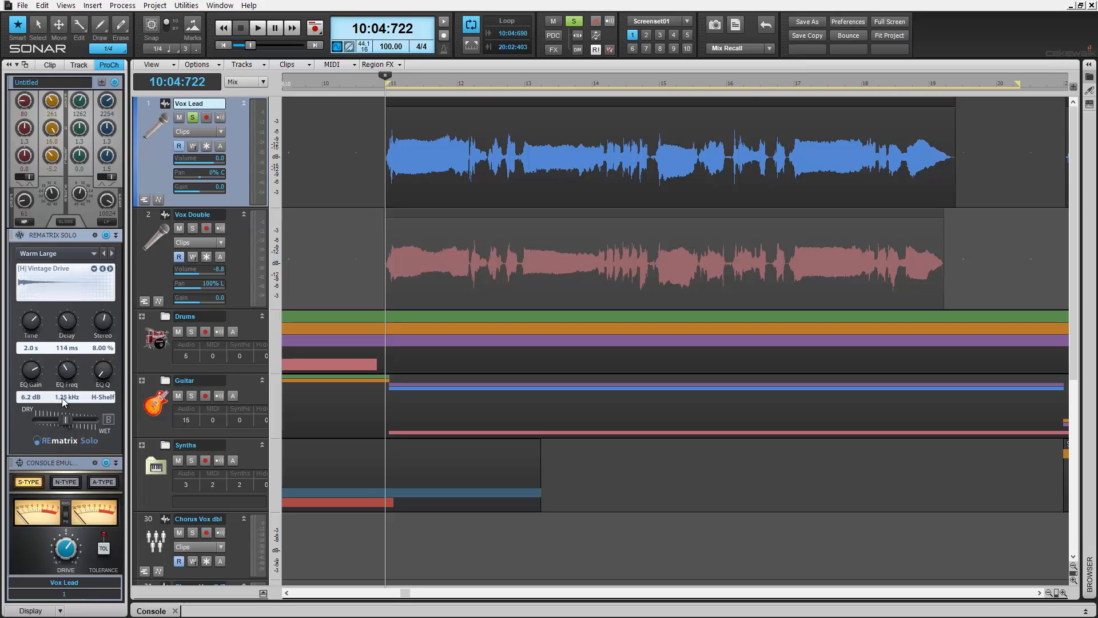
drag(67, 371, 66, 316)
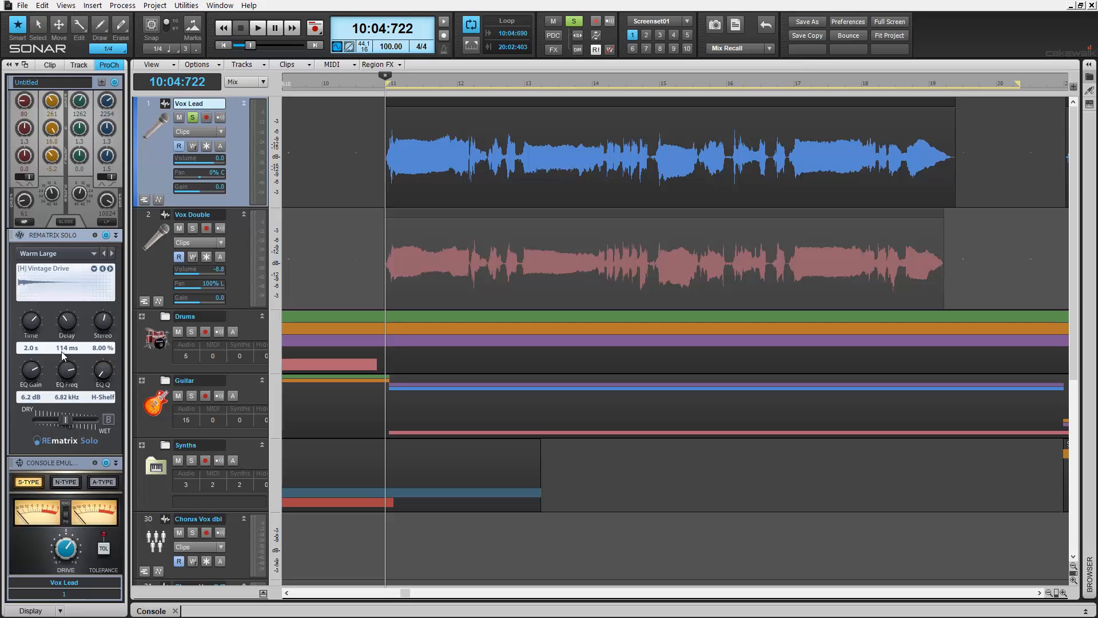
mouse_move(106, 376)
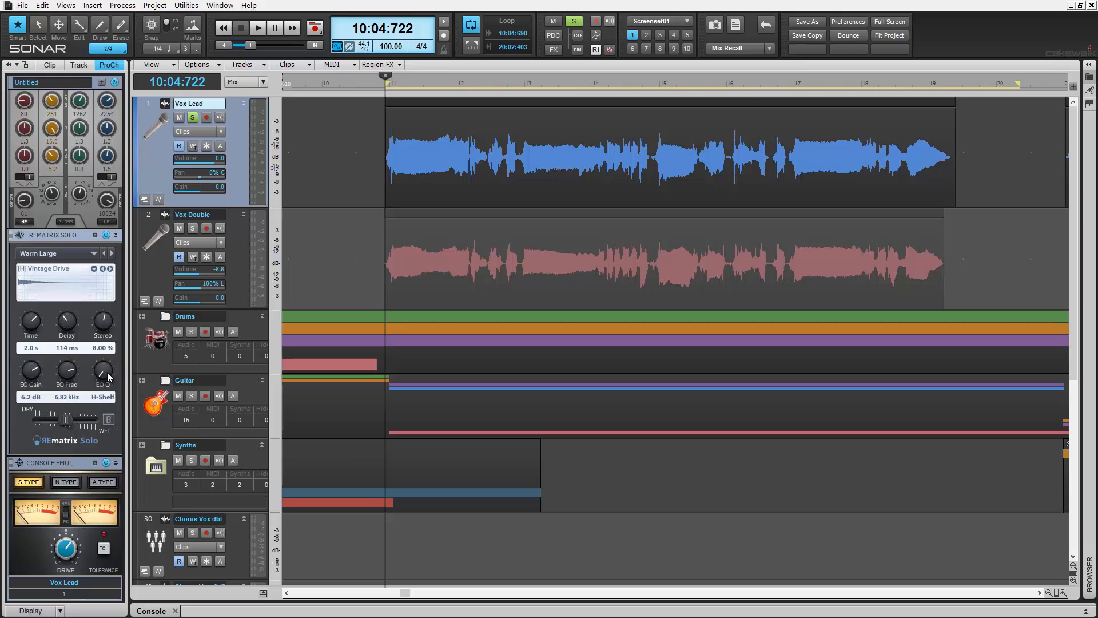
click(102, 370)
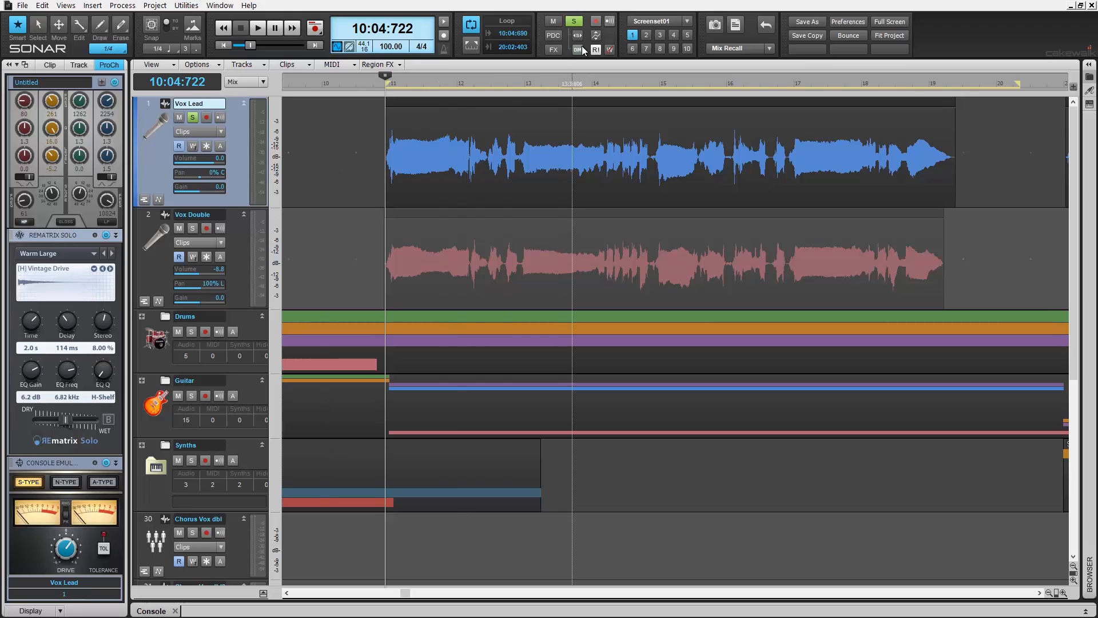
click(258, 28)
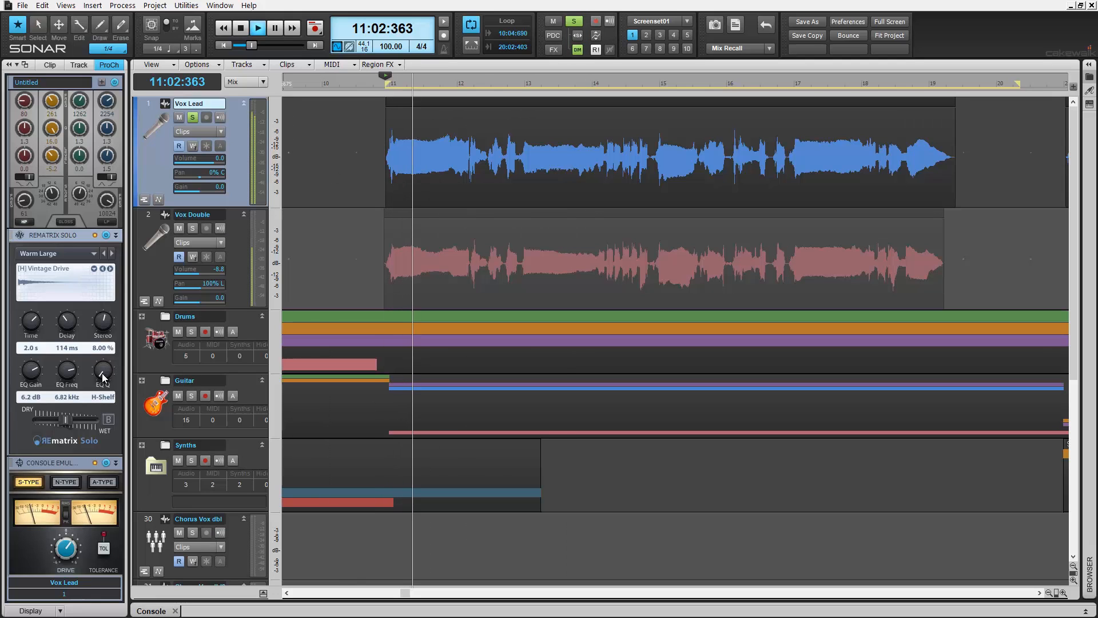